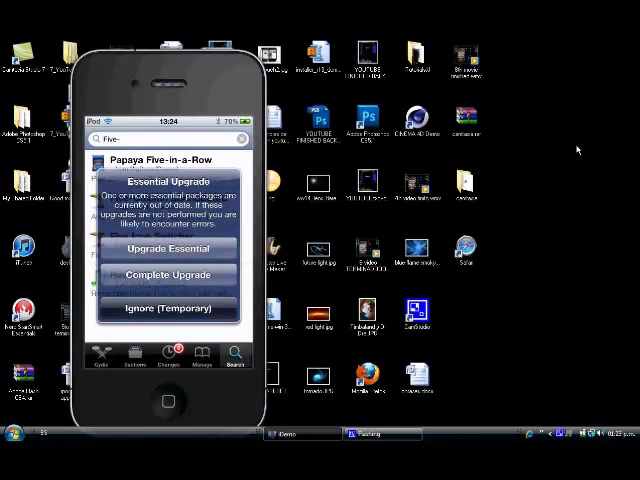
Step: Ignore the Essential Upgrade alert temporarily and show the Five-Column SpringBoard package details
click(166, 308)
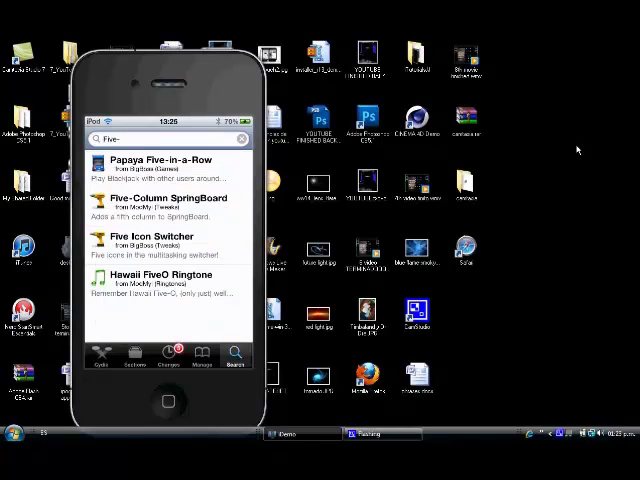
click(164, 198)
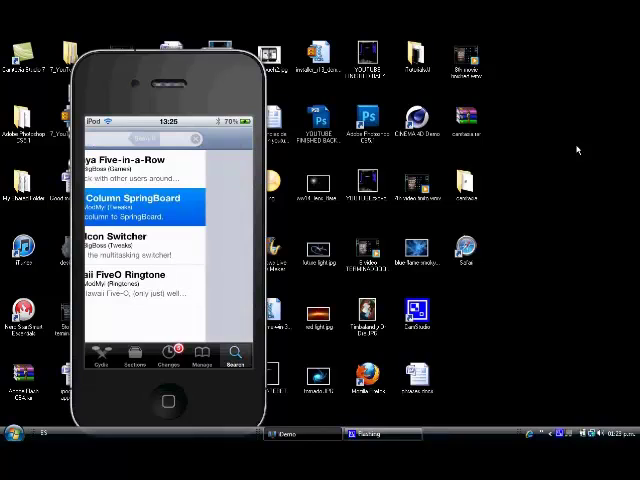
click(144, 204)
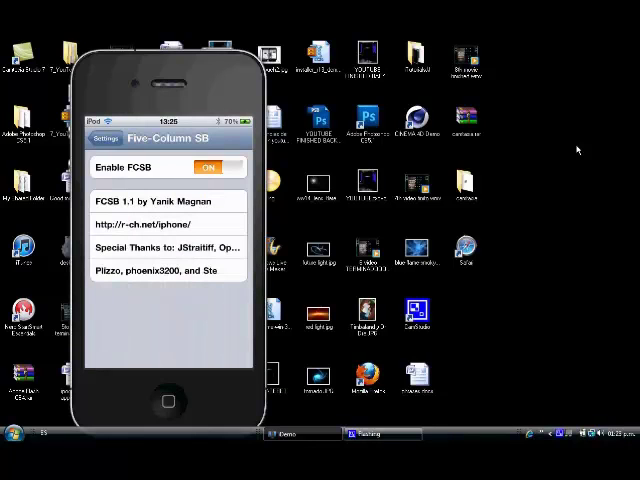
Step: Return from the Five-Column SB page, with Enable FCSB on, to the main Settings list
click(104, 136)
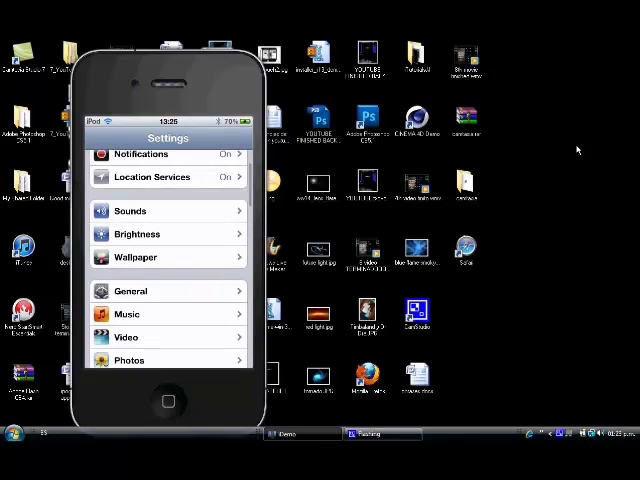
Step: Reach Five-Column SB in the Settings list and confirm the Enable FCSB switch is ON
scroll(down, 3)
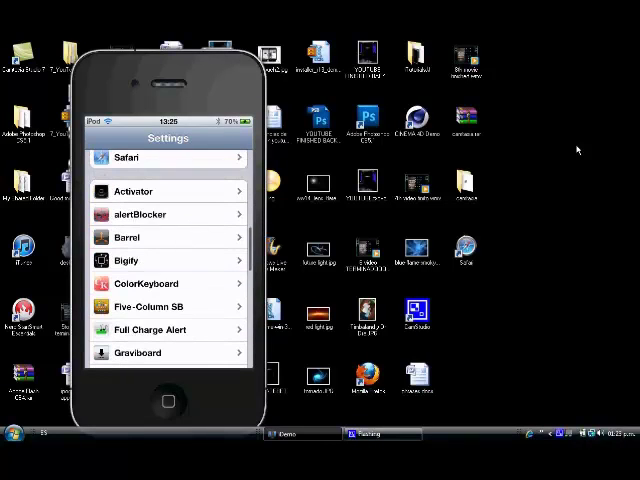
click(168, 306)
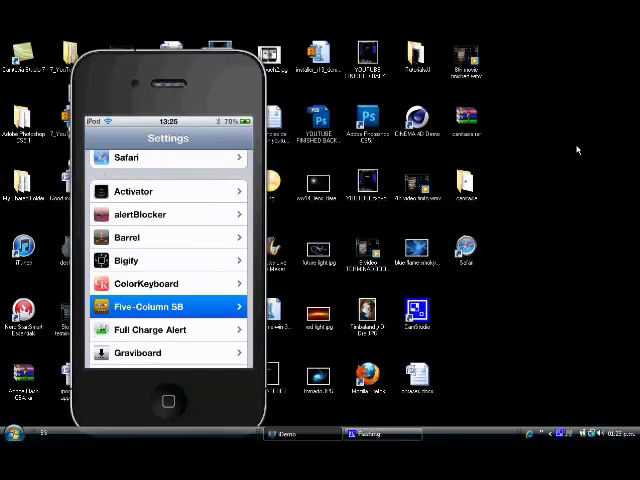
click(168, 306)
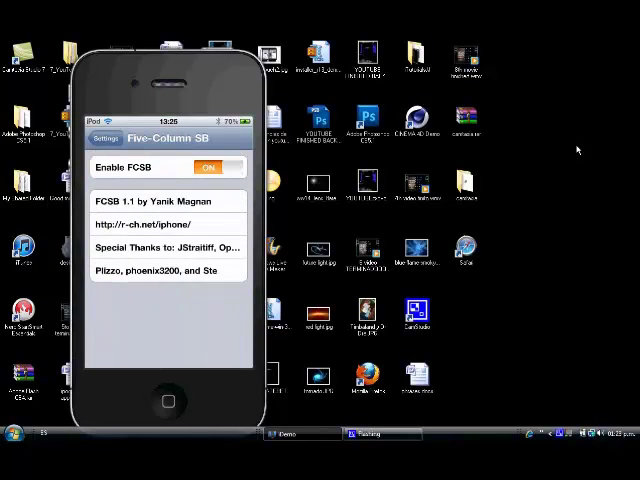